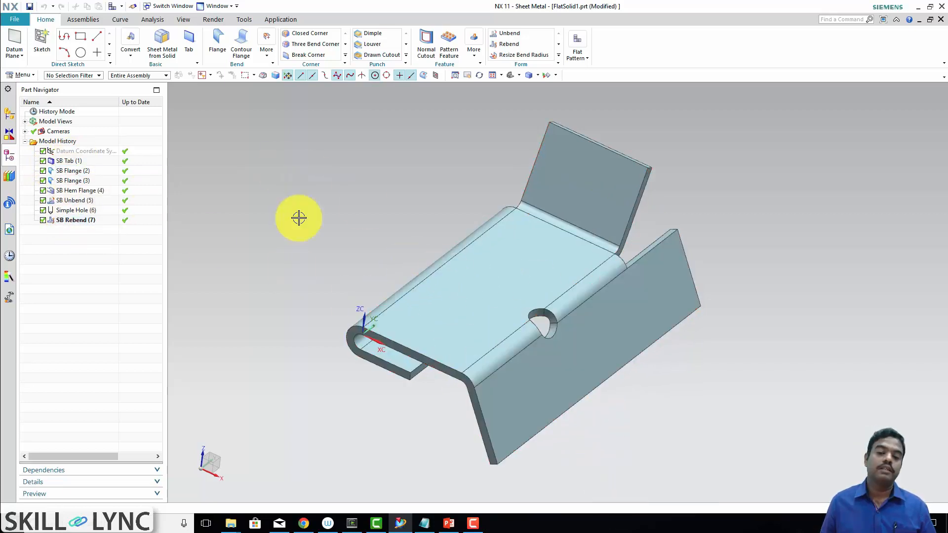
mouse_move(442, 292)
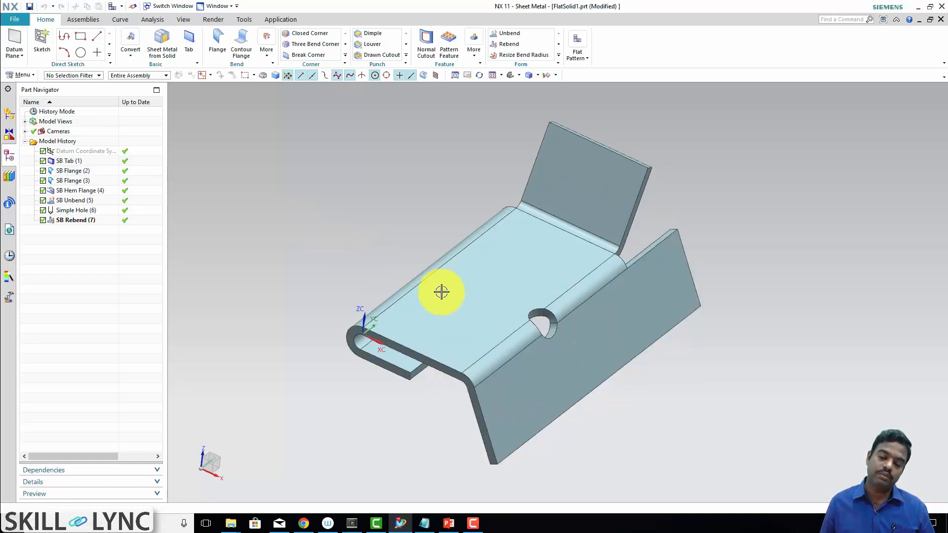
Orbit the bent bracket slightly to show its bends and hem more clearly.
left_click_drag(442, 292, 501, 351)
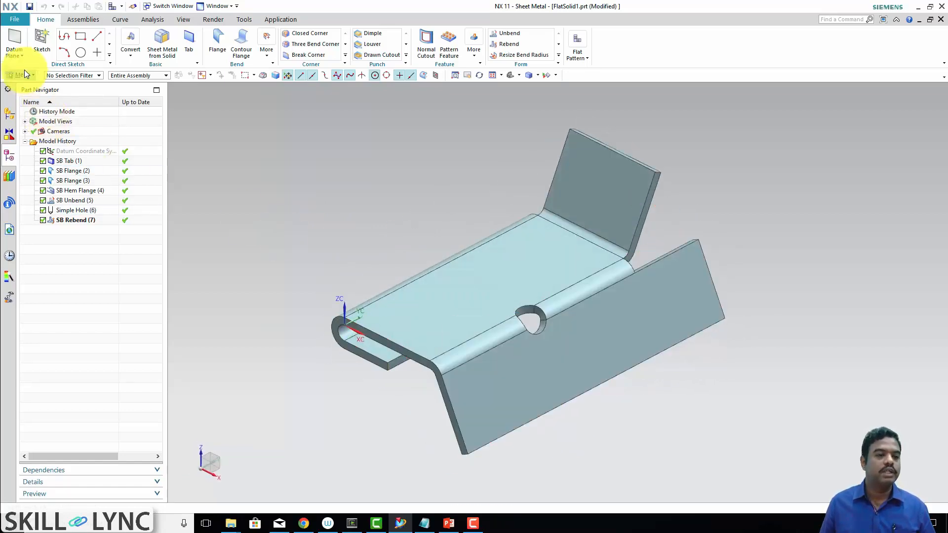
left_click(22, 75)
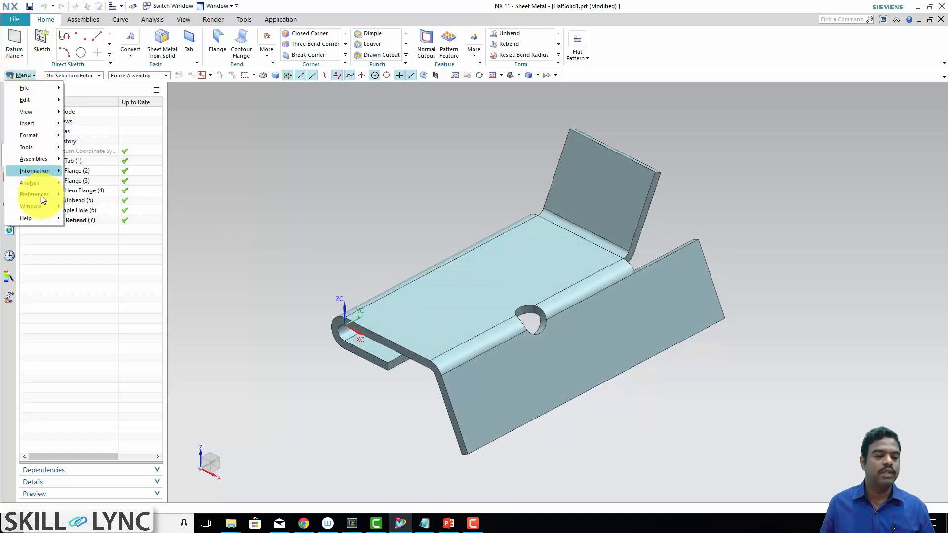
left_click(24, 99)
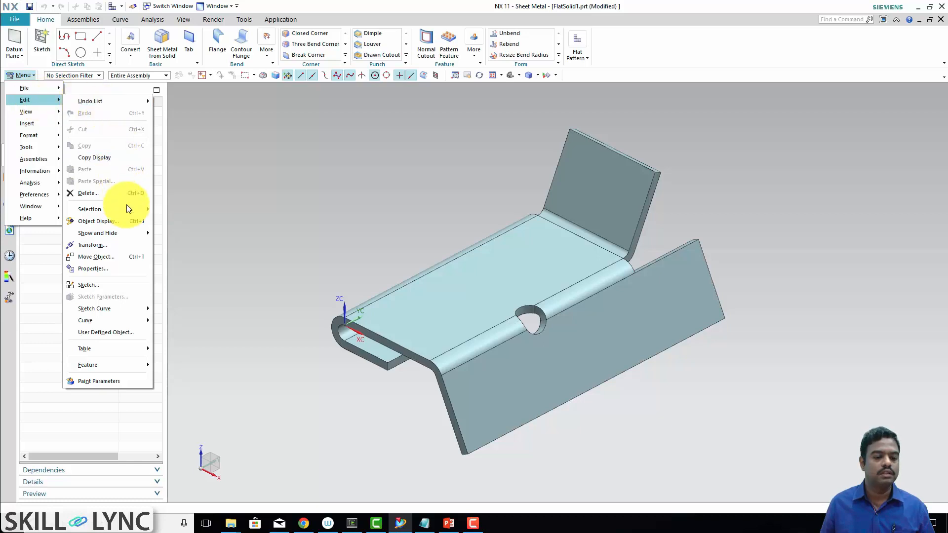
mouse_move(87, 364)
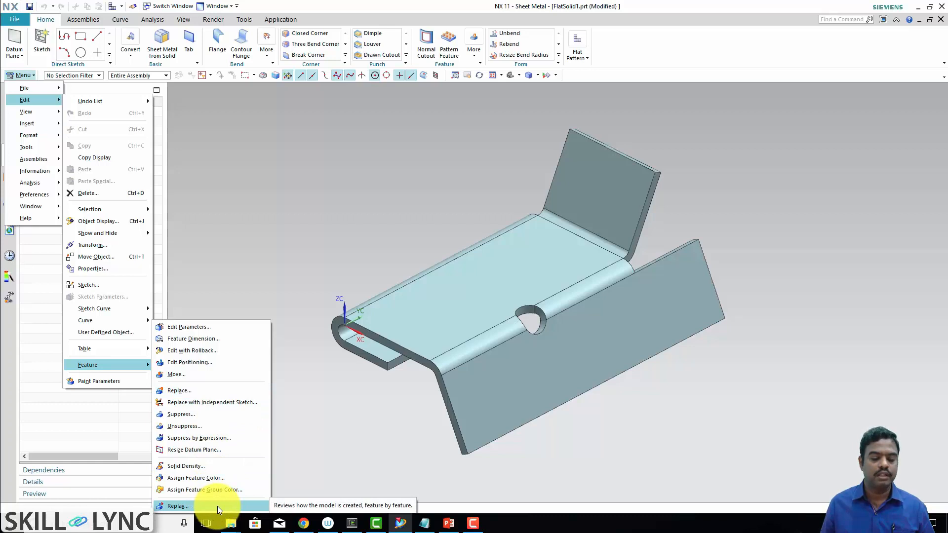
mouse_move(219, 510)
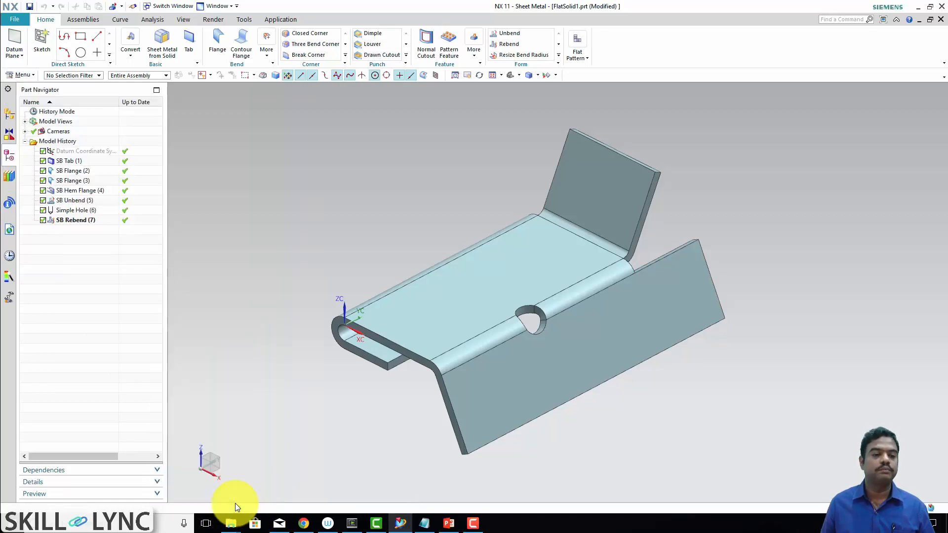
left_click(75, 220)
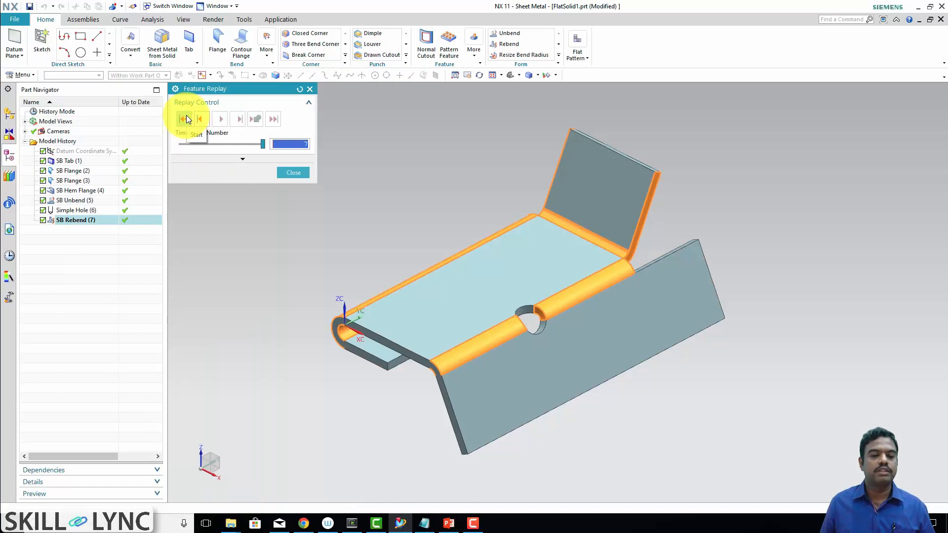
left_click(180, 119)
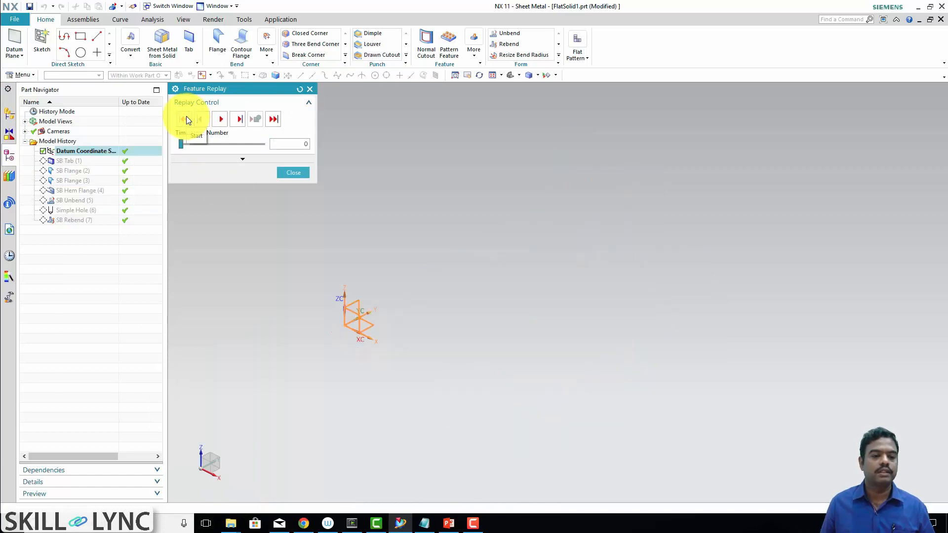
left_click(183, 119)
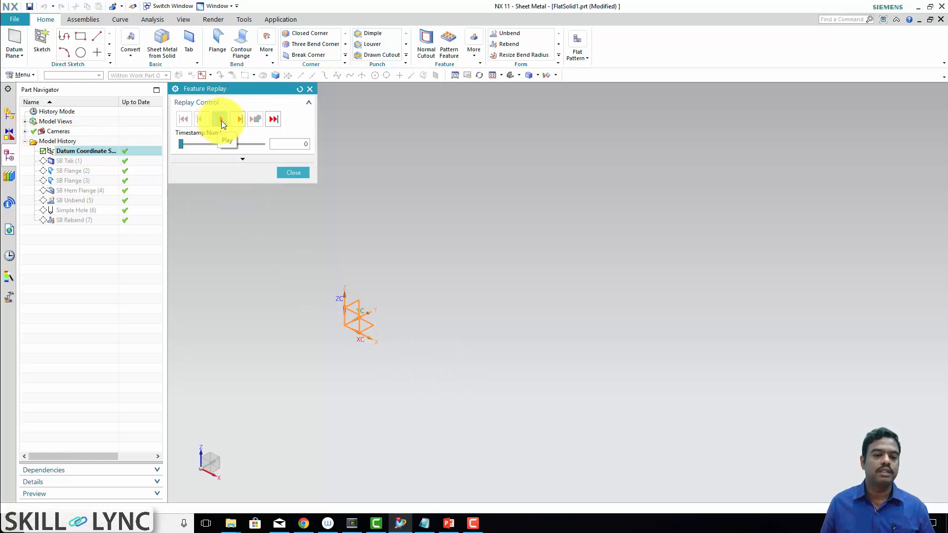
left_click(221, 118)
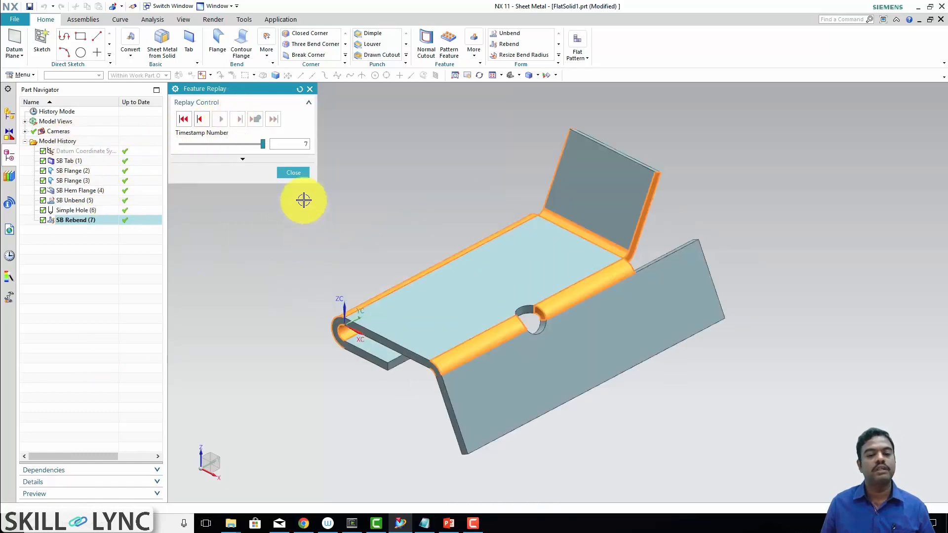
left_click(293, 173)
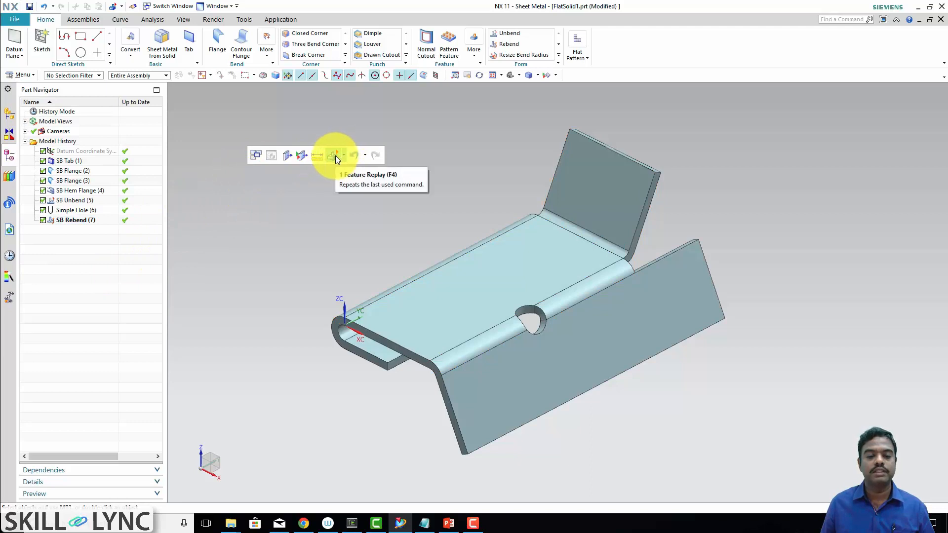
mouse_move(346, 159)
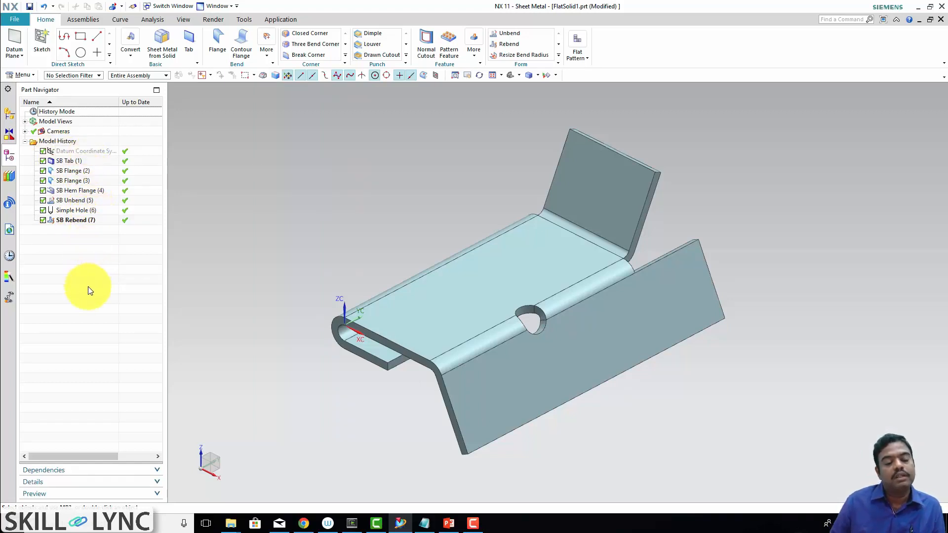
mouse_move(76, 305)
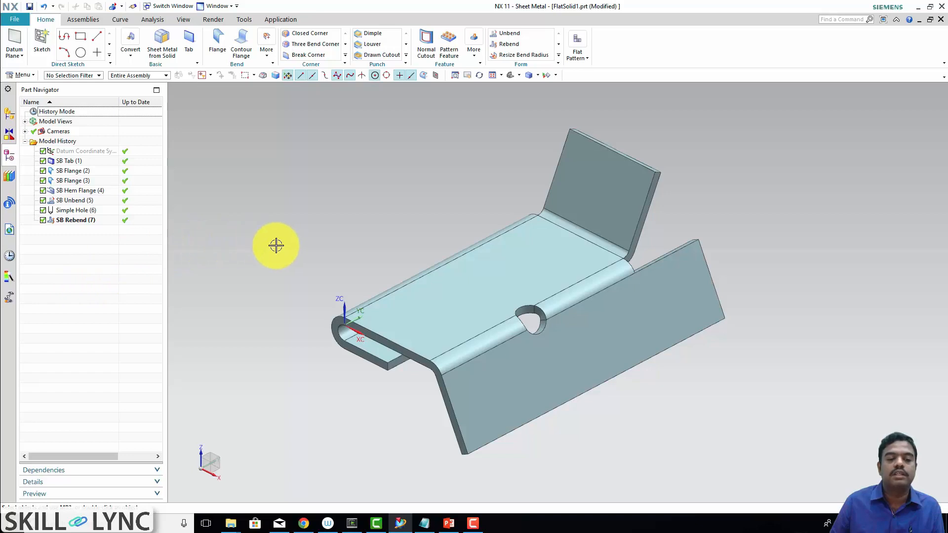
mouse_move(92, 301)
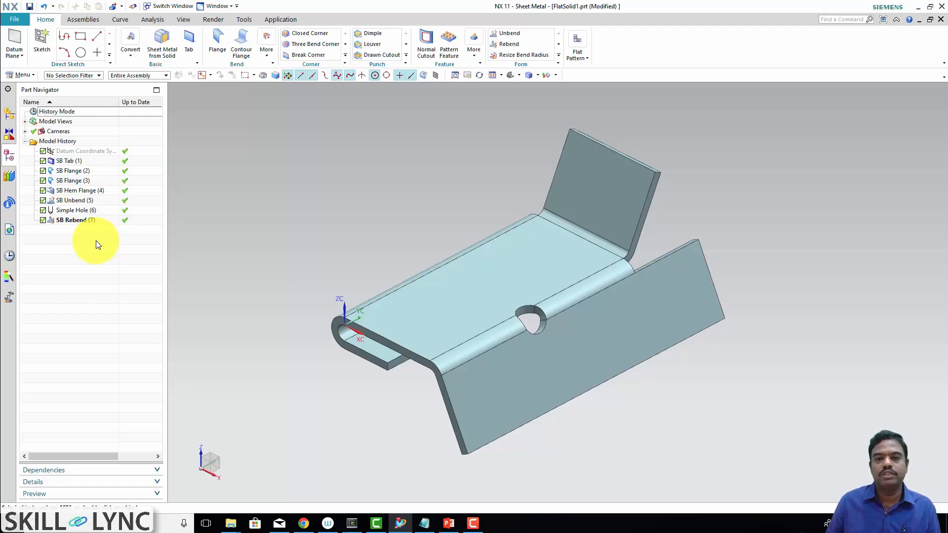
left_click(21, 75)
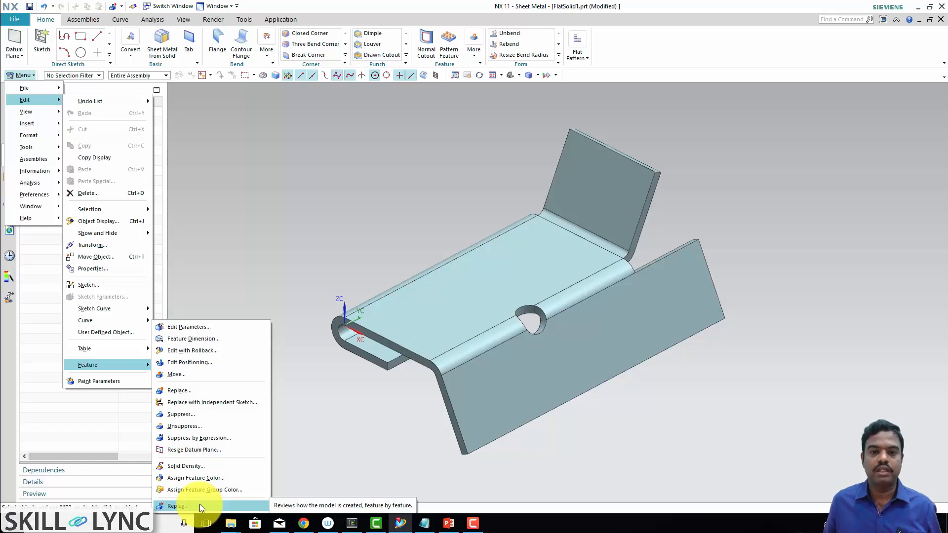
Start Feature Replay again at the last feature, SB Rebend (7).
left_click(177, 507)
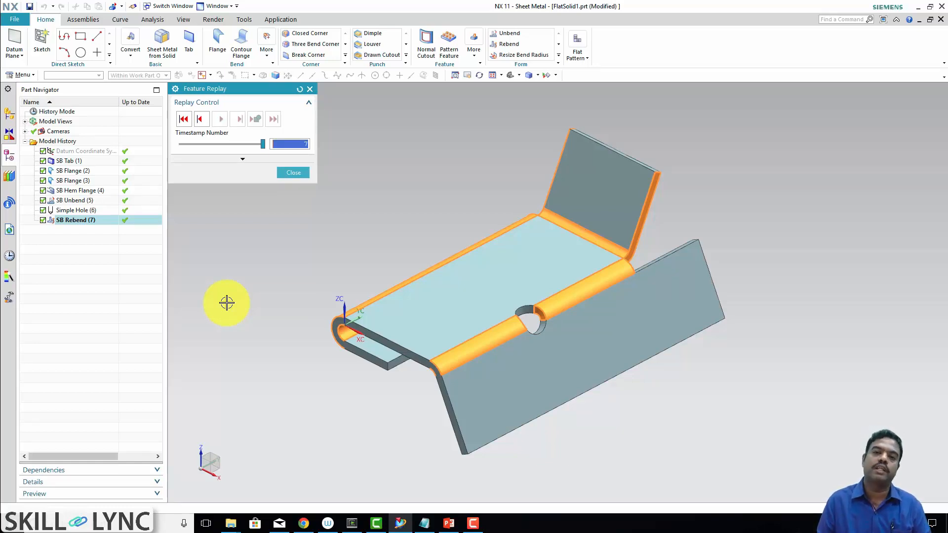
mouse_move(267, 302)
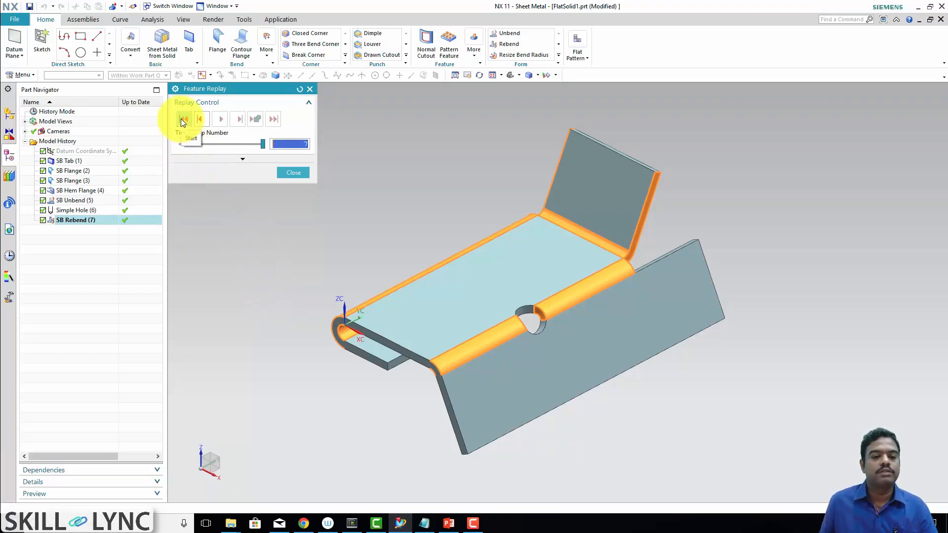
Rewind the replay, play the whole history through, then rewind to the start again.
left_click(184, 118)
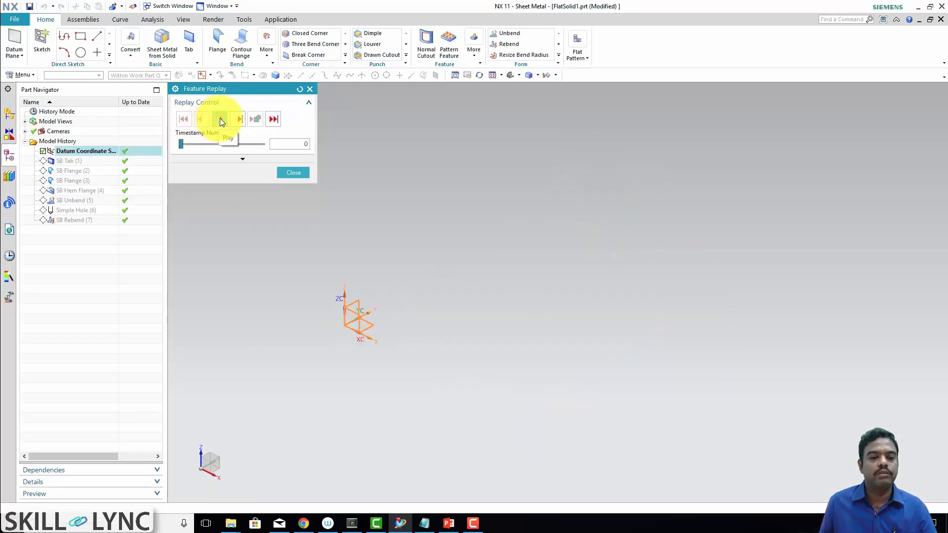
left_click(221, 119)
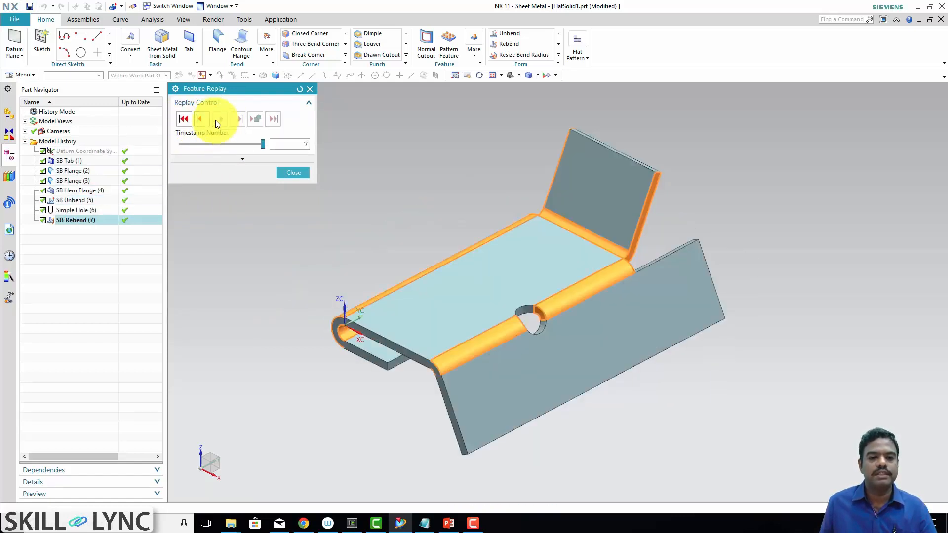
left_click(184, 118)
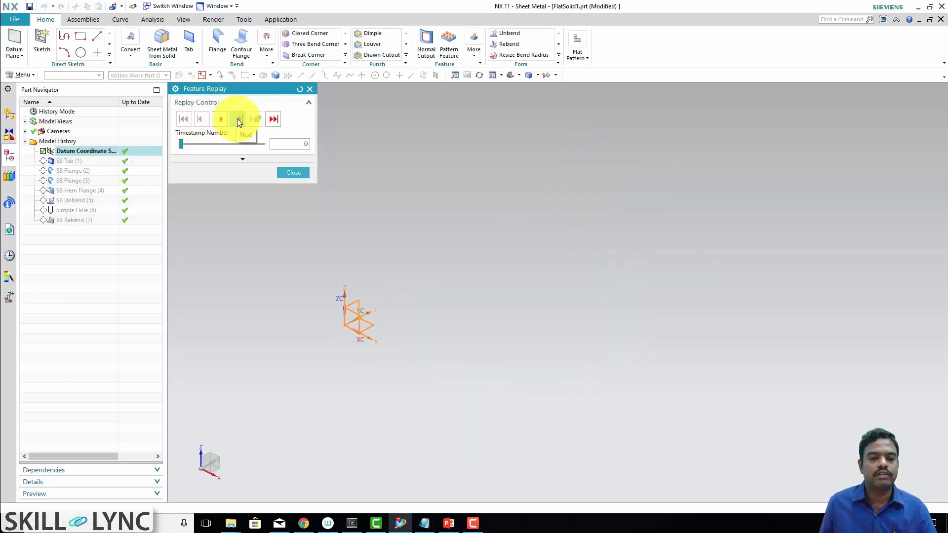
Step forward through the tab, both flanges, the hem flange and the unbend.
left_click(238, 119)
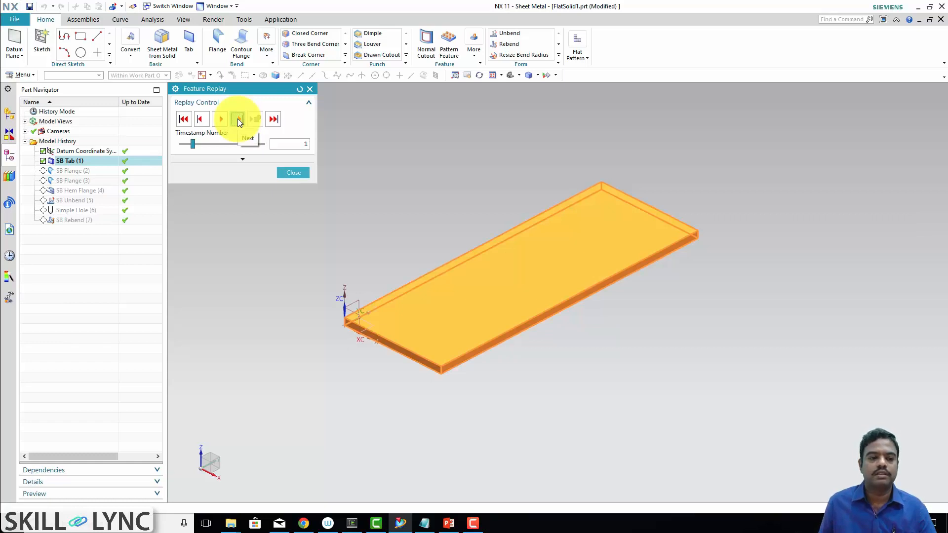
left_click(237, 119)
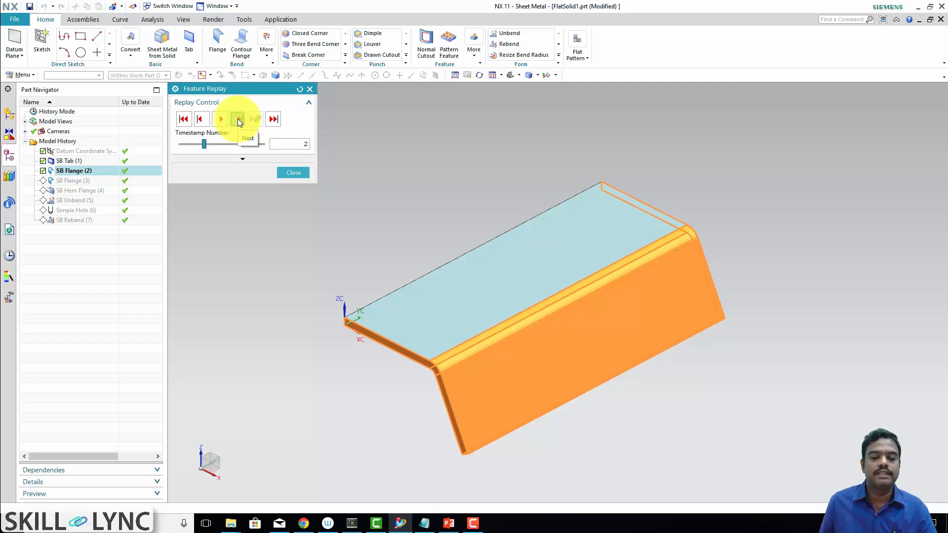
left_click(238, 119)
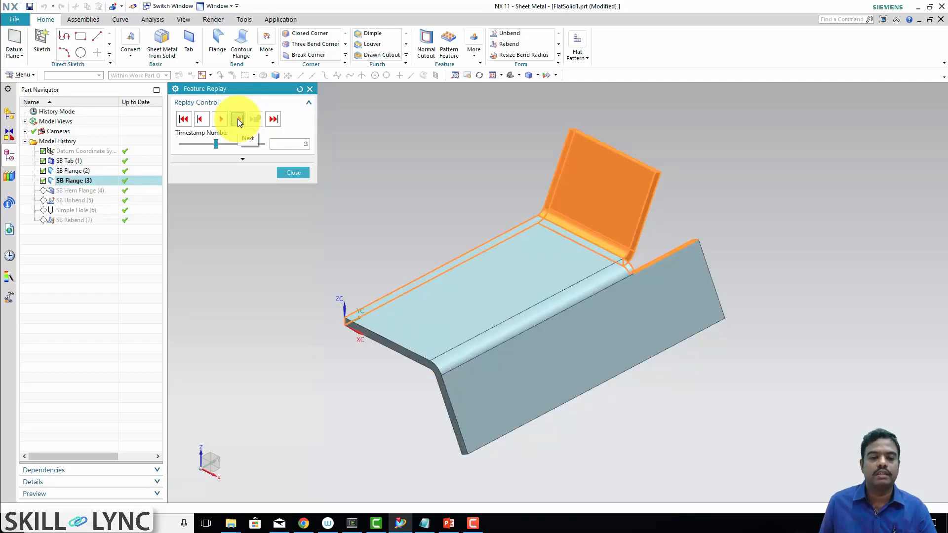
left_click(238, 119)
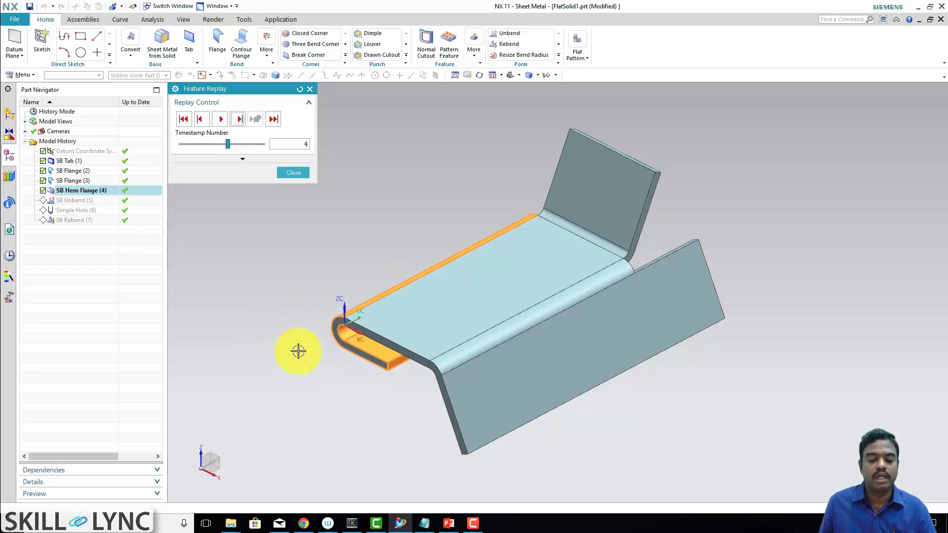
mouse_move(367, 318)
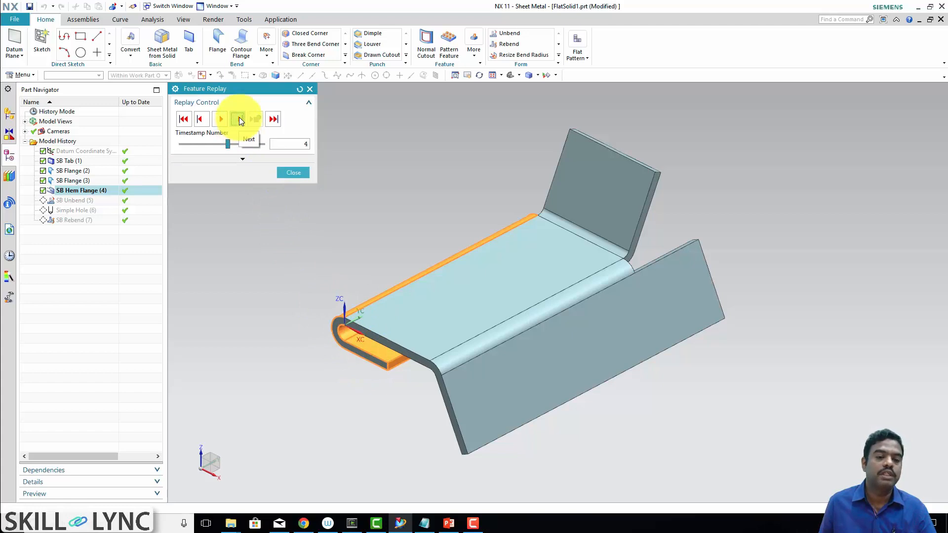
left_click(240, 119)
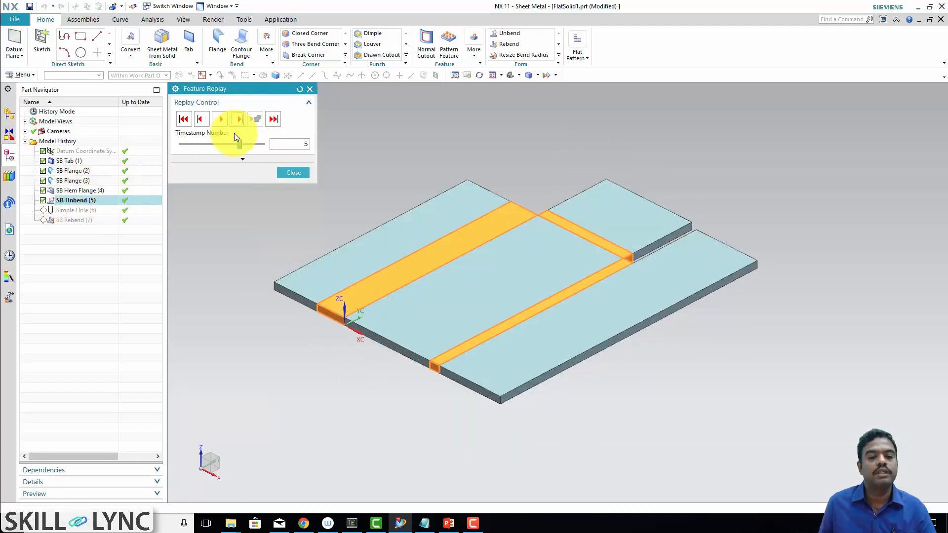
Step through the hole on the flat plate and the rebend, then close Feature Replay.
left_click(219, 118)
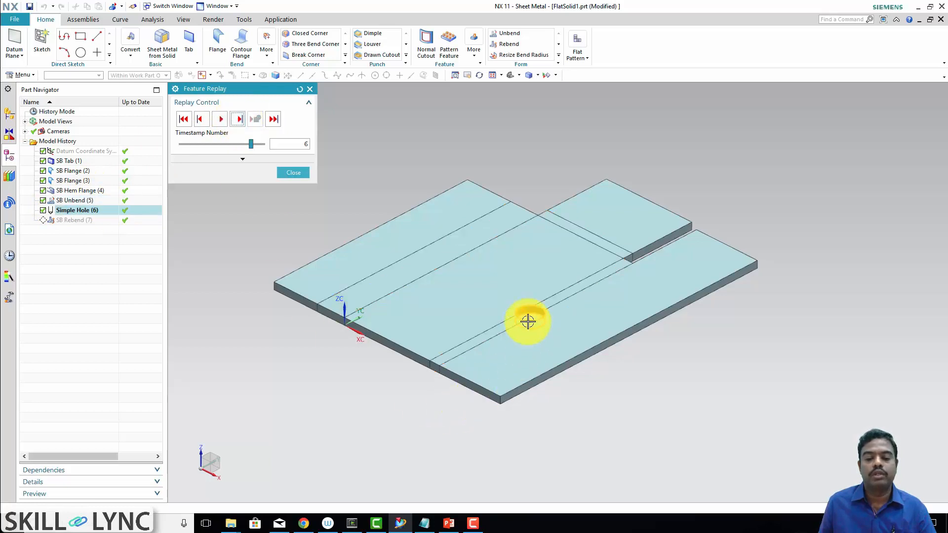
left_click_drag(527, 321, 330, 245)
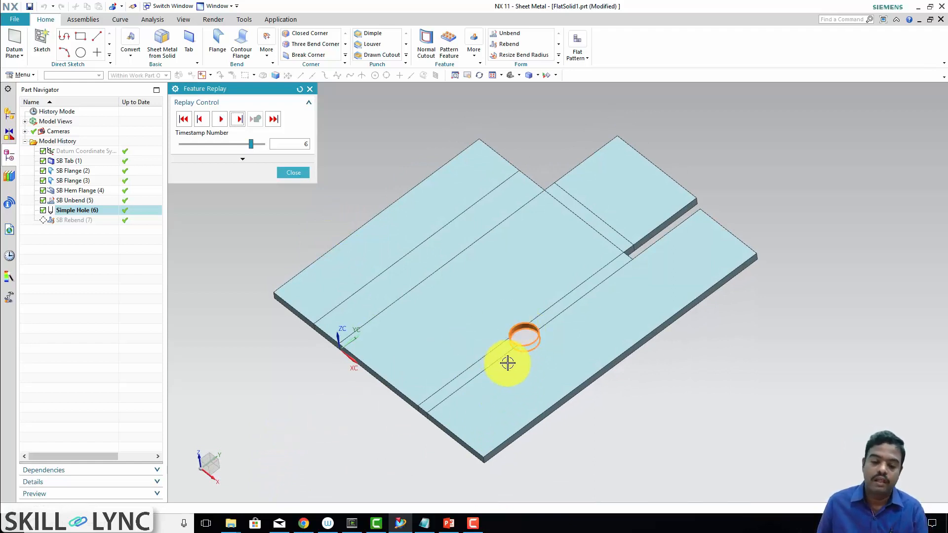
mouse_move(296, 402)
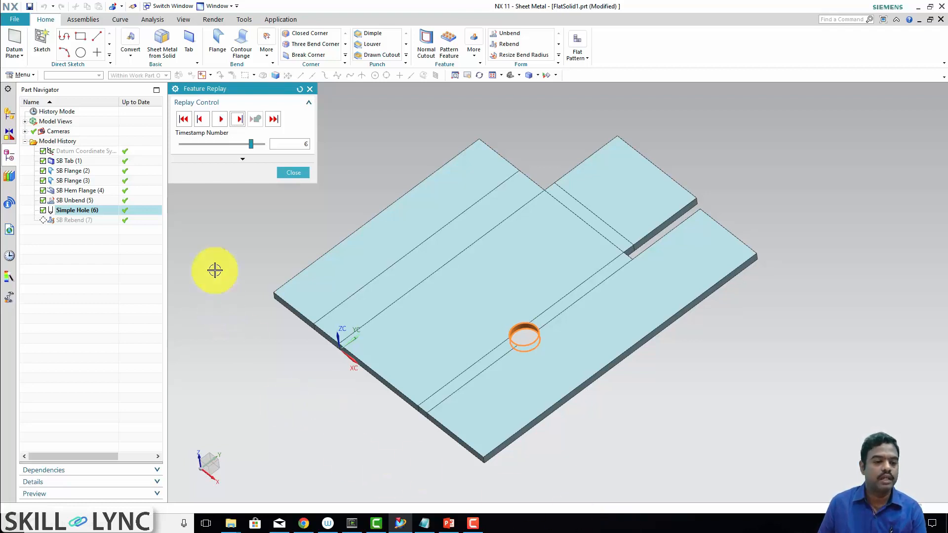
mouse_move(560, 318)
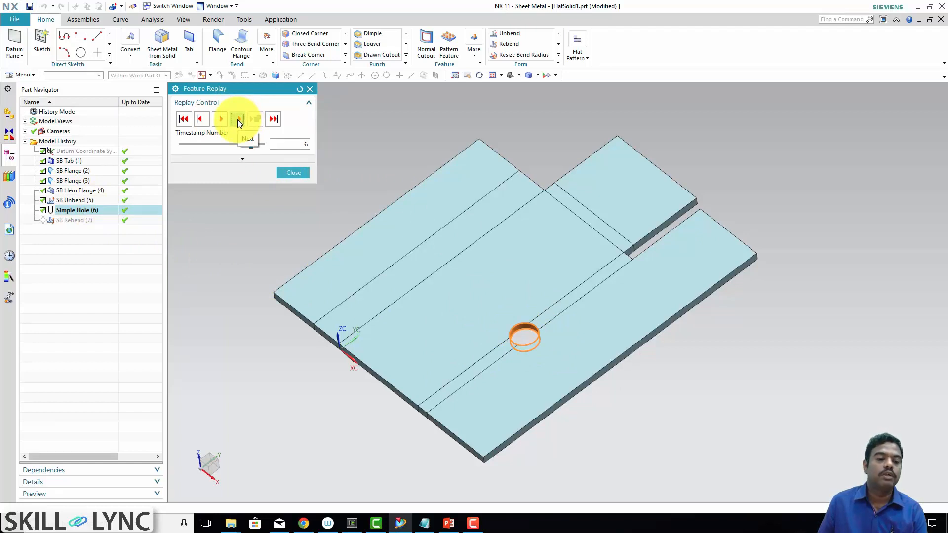
left_click(237, 119)
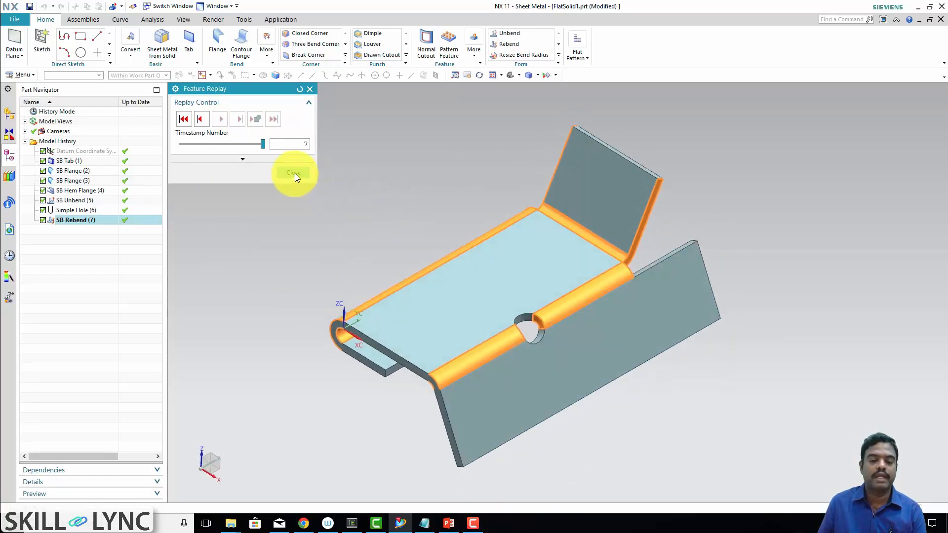
left_click(293, 173)
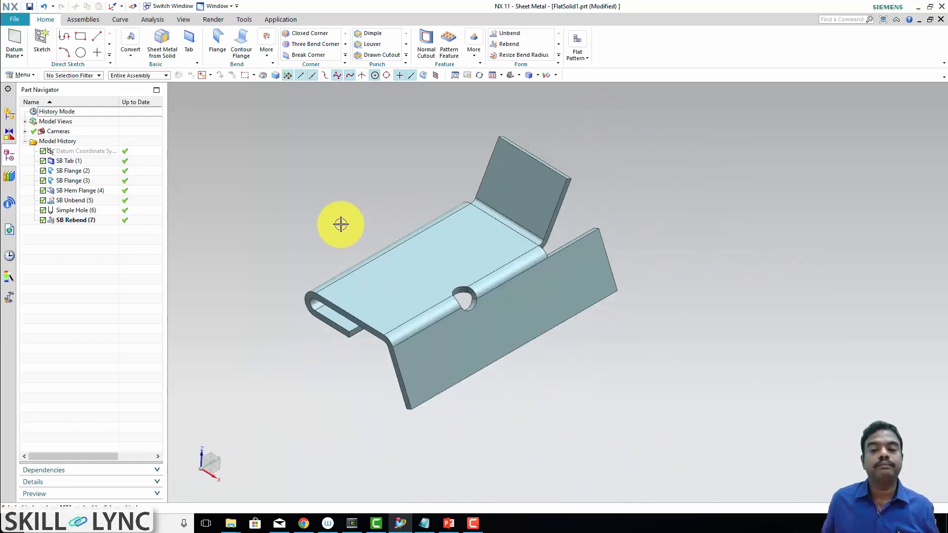
Reveal the Flat Pattern command list, including Flat Solid, over the bent bracket.
left_click_drag(340, 225, 341, 227)
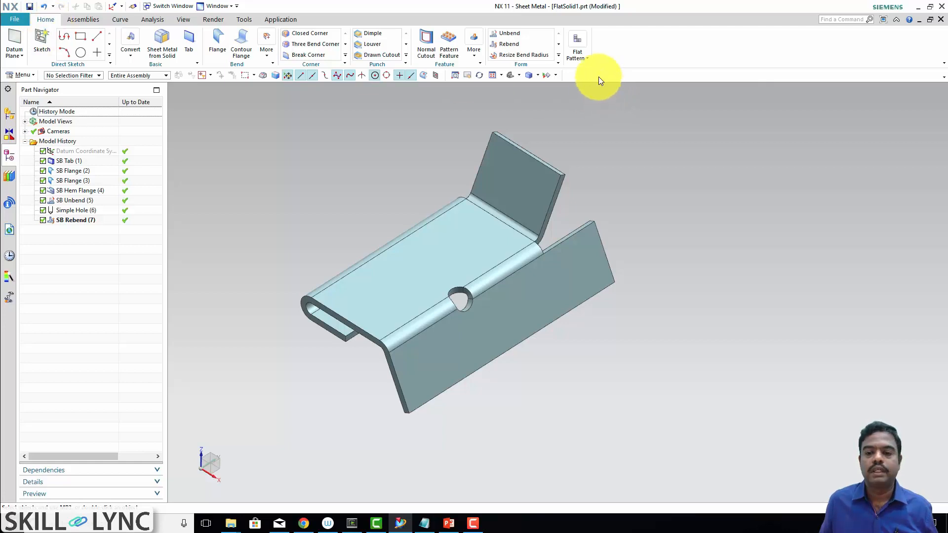
left_click(585, 61)
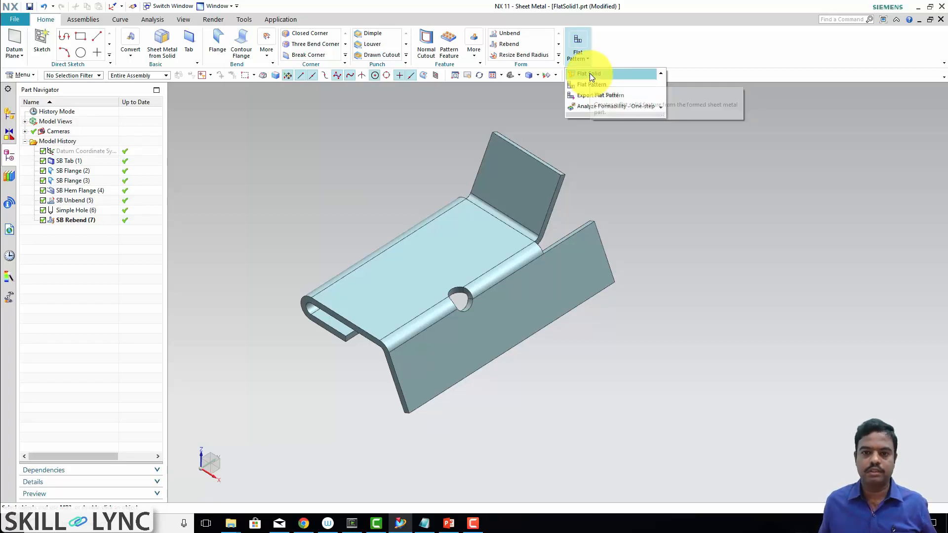
Start a Flat Solid and explore its Additional Curves and inner corner option groups.
left_click(587, 73)
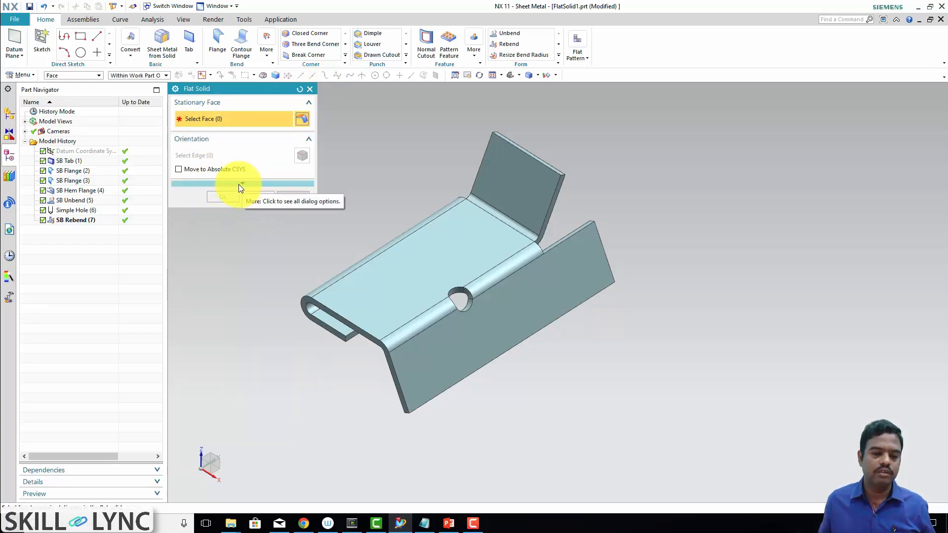
left_click(240, 184)
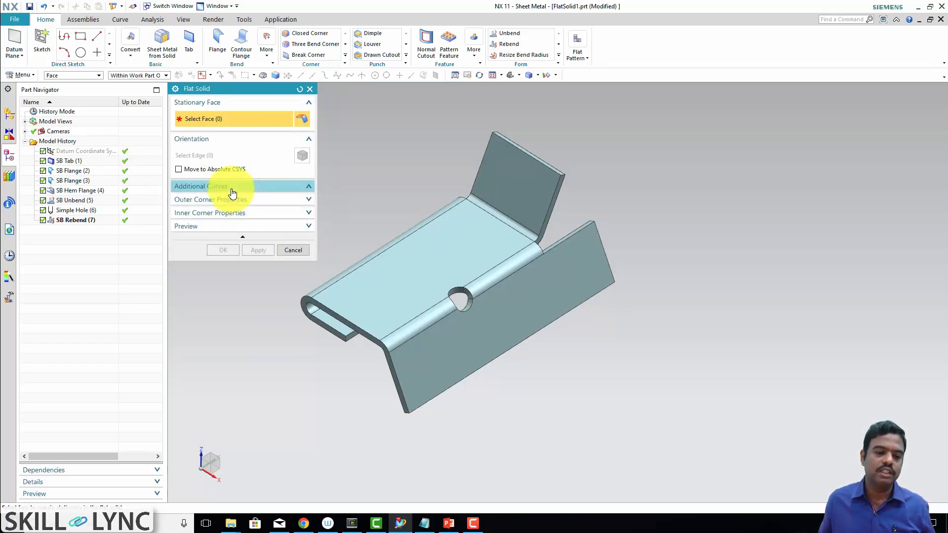
left_click(201, 186)
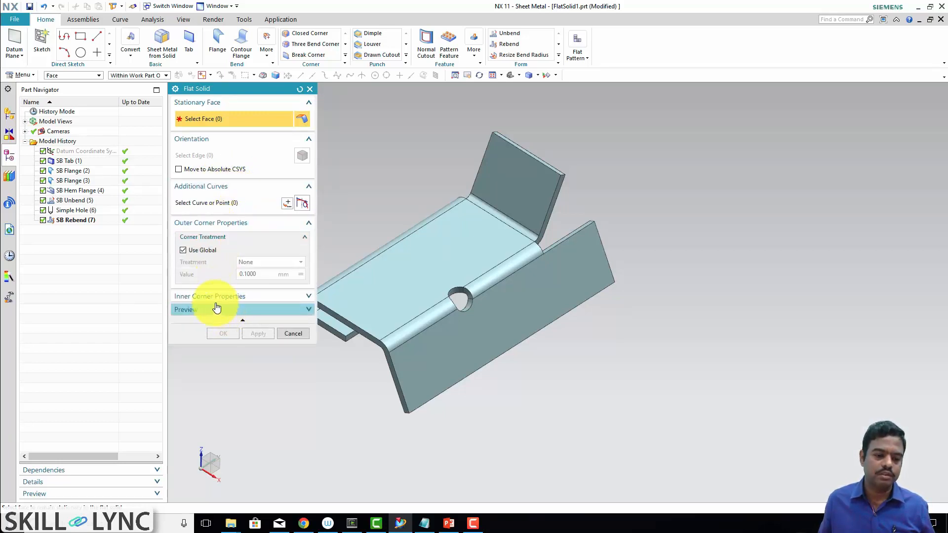
left_click(210, 297)
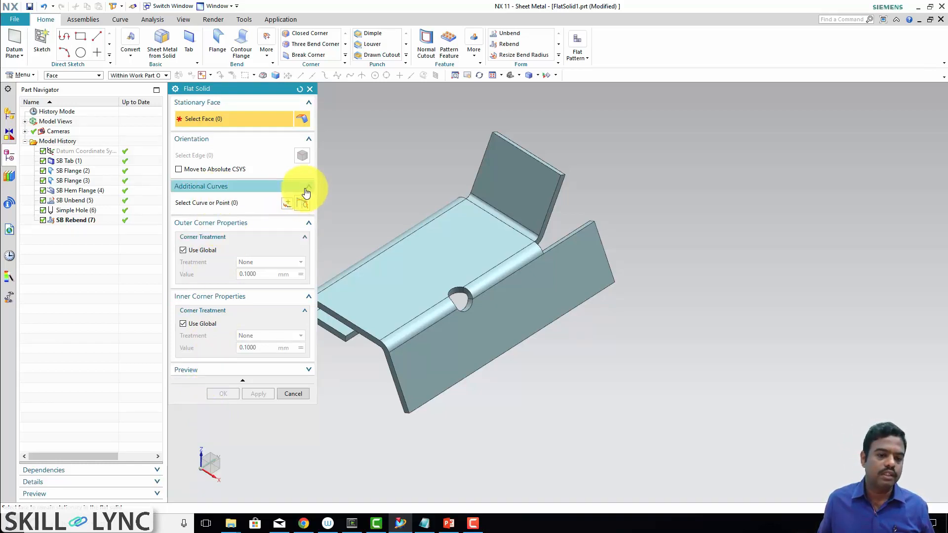
left_click(308, 186)
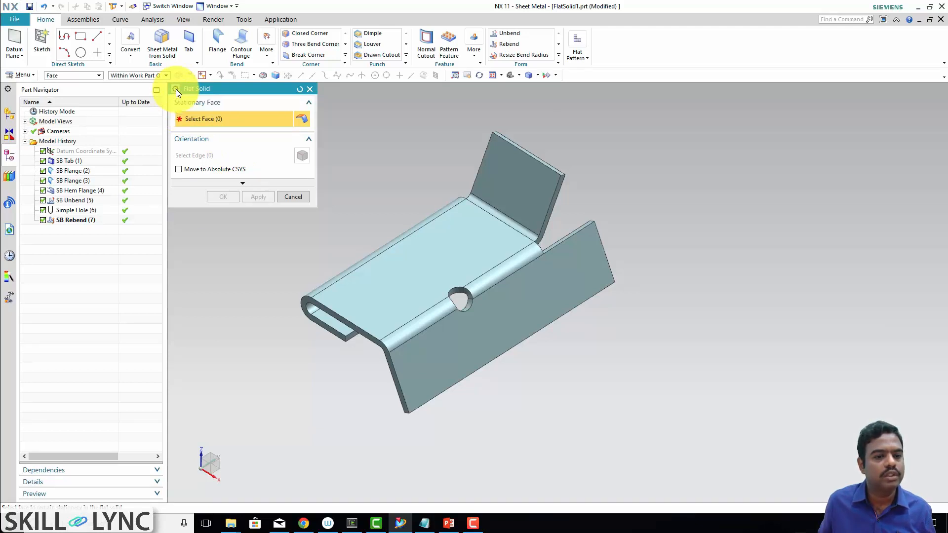
Switch the dialog to the Flat Solid (More) layout showing all option groups.
left_click(176, 89)
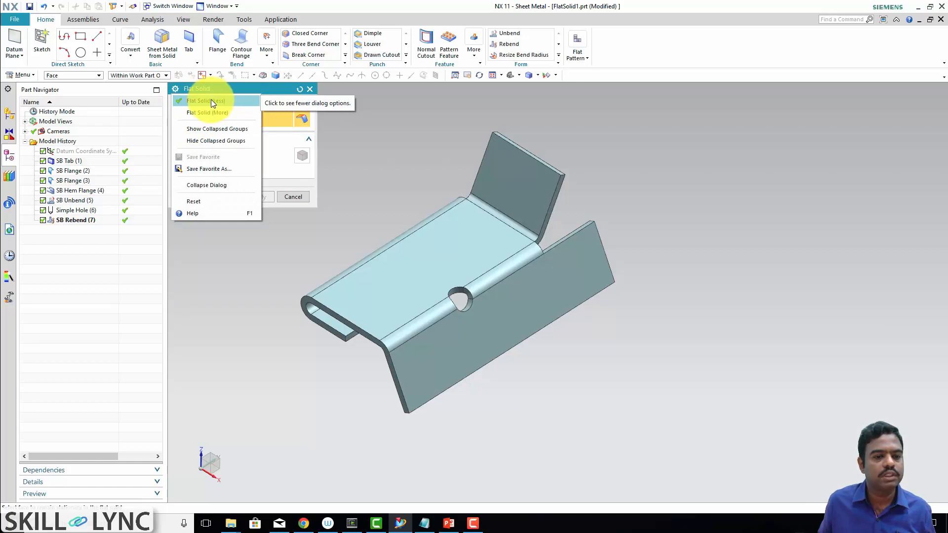
left_click(205, 100)
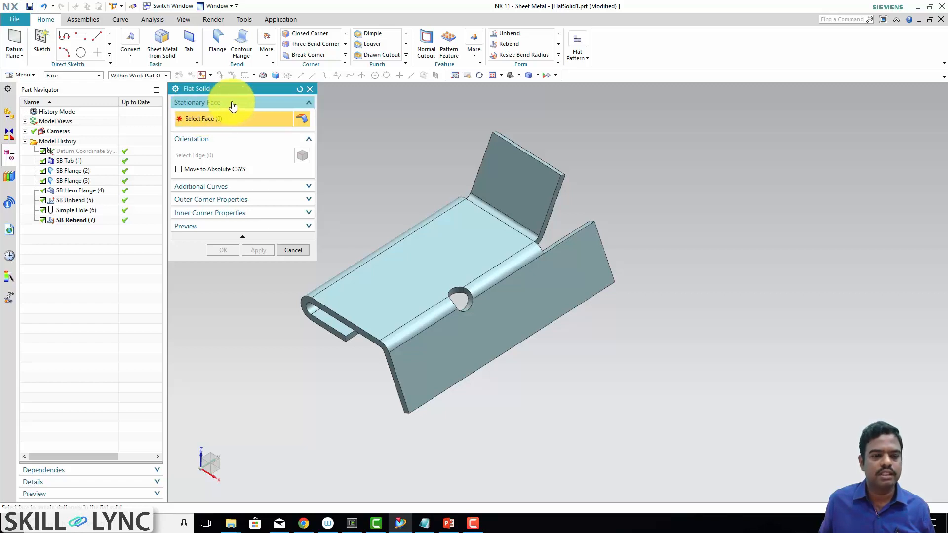
mouse_move(417, 305)
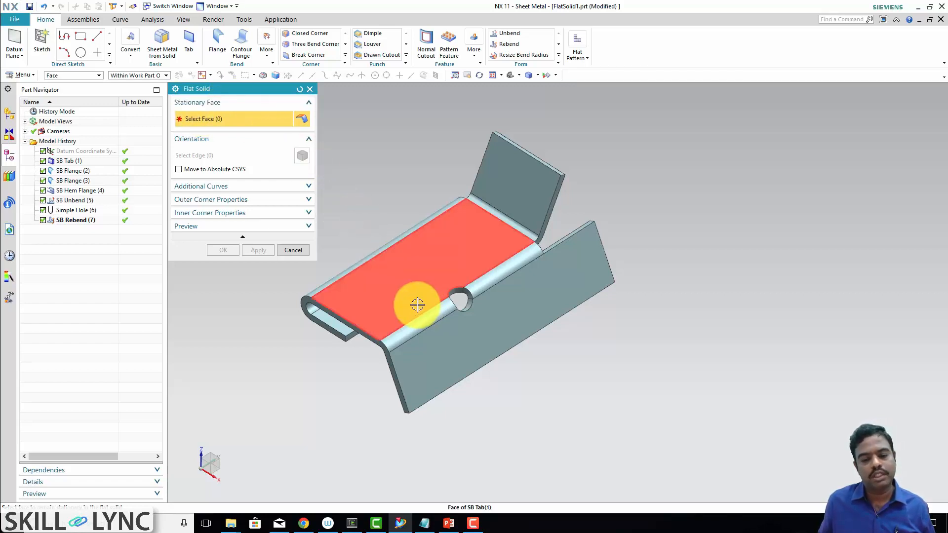
Create SB Flat Solid (8) with the central top face stationary, flattening the bracket.
left_click(417, 303)
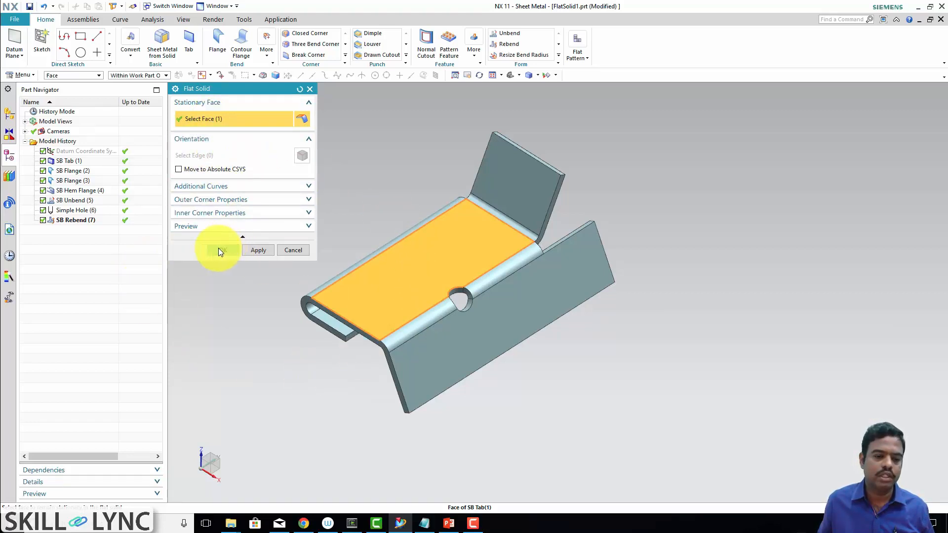
left_click(259, 250)
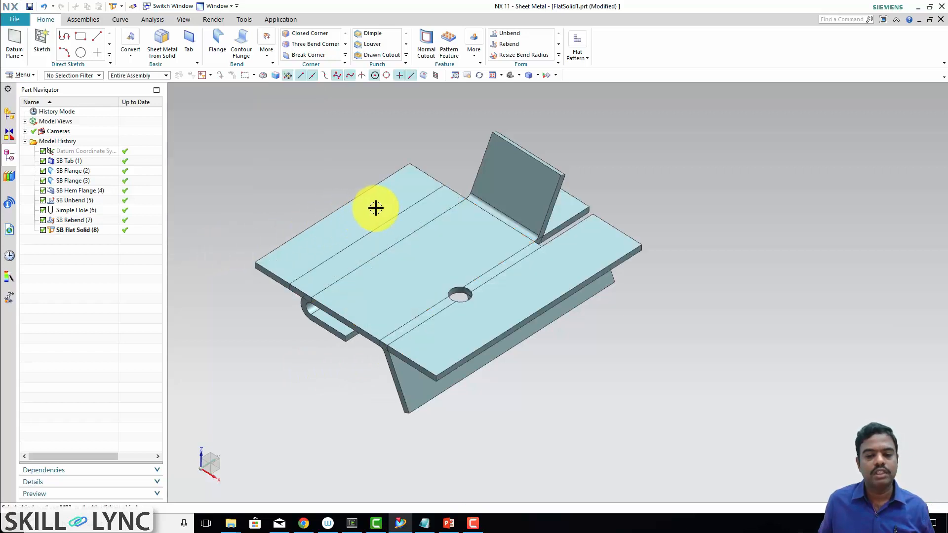
left_click(77, 230)
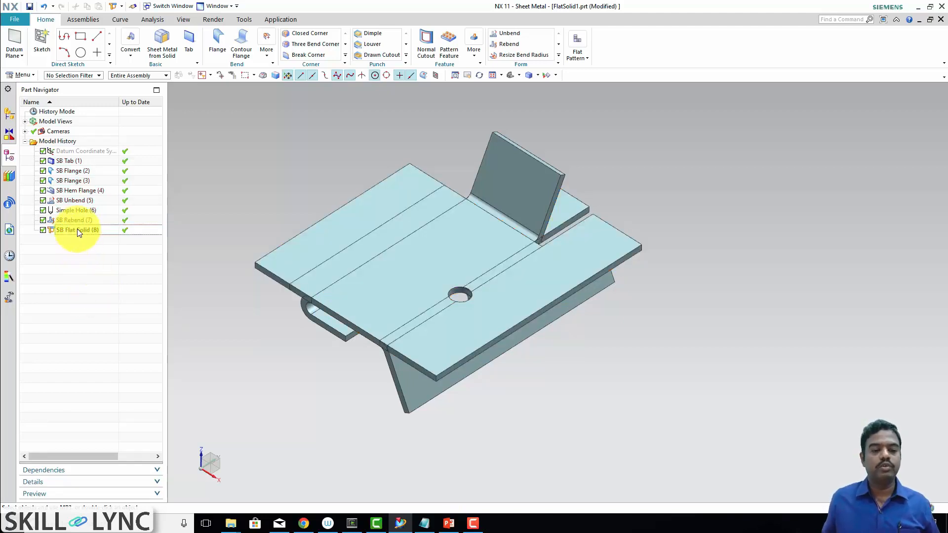
Select SB Flat Solid (8) and restrict the selection filter to Solid Body.
left_click(75, 229)
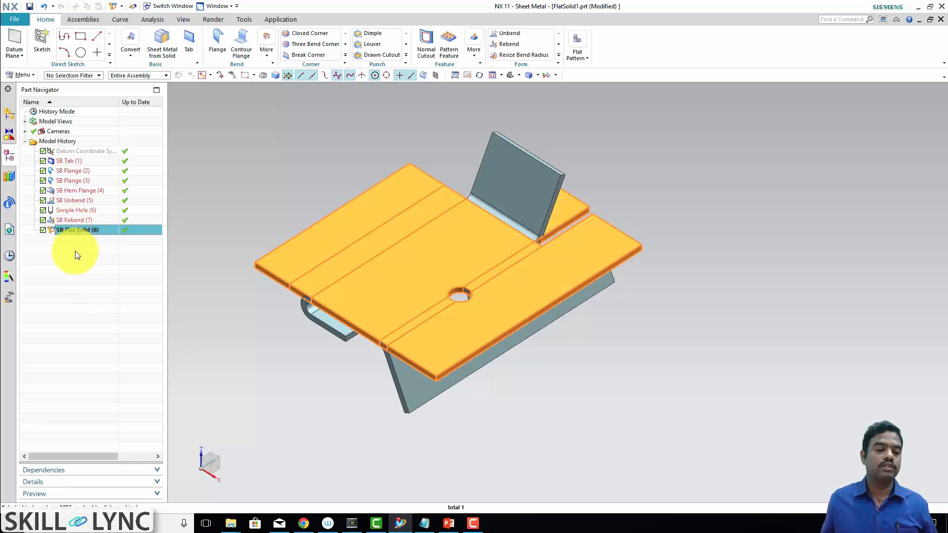
left_click(98, 75)
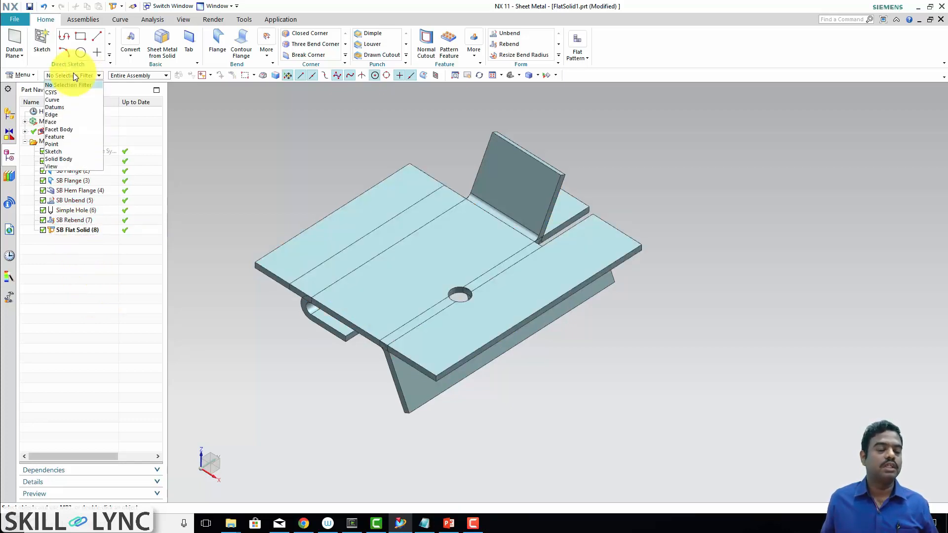
left_click(59, 159)
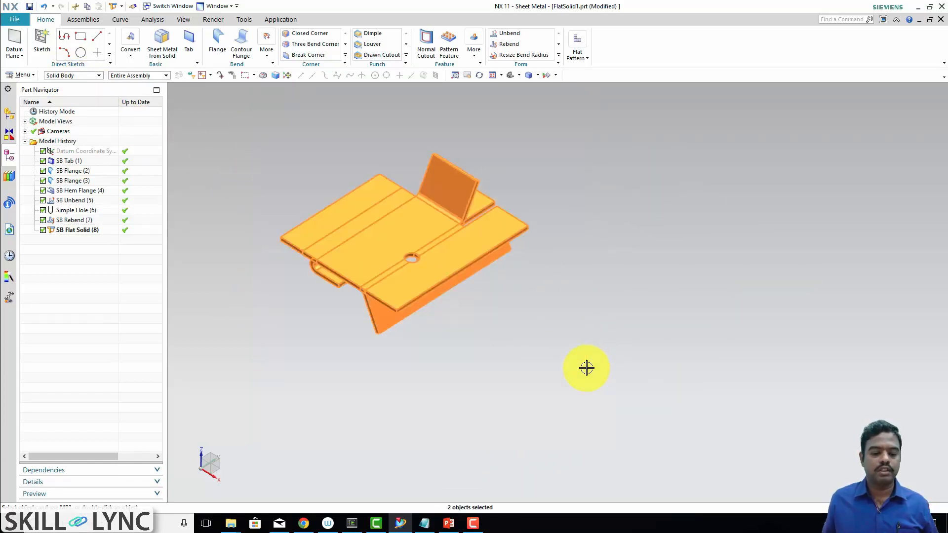
mouse_move(454, 513)
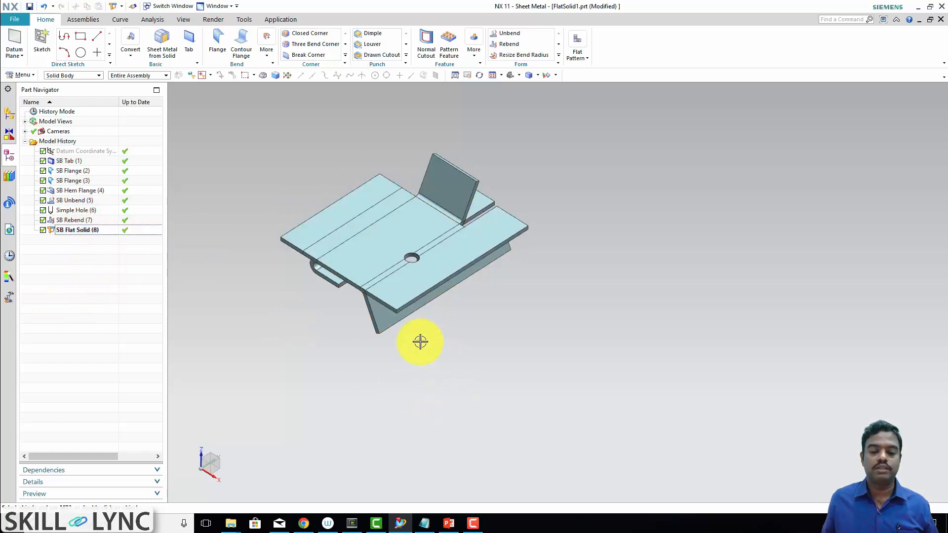
mouse_move(388, 323)
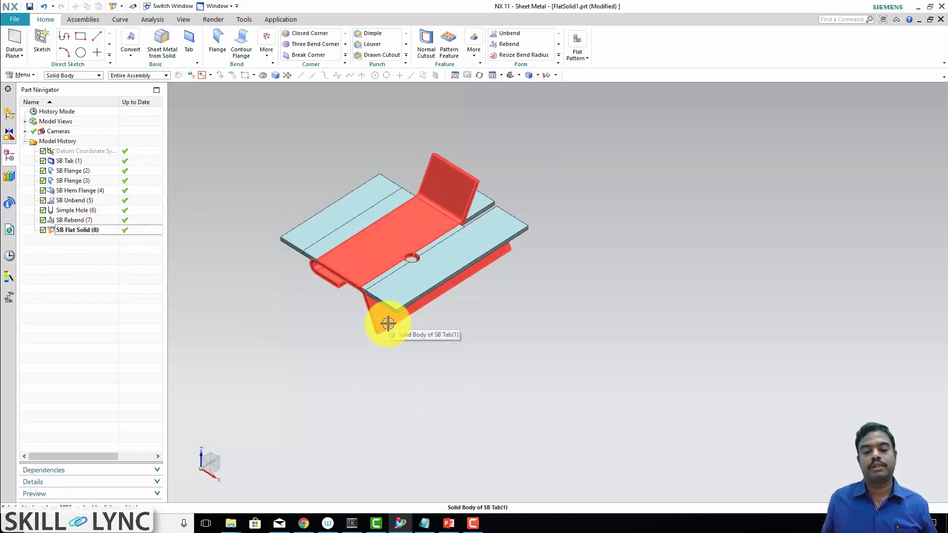
Reopen SB Flat Solid (8) for editing, rolling the model back to its bent shape.
left_click(77, 230)
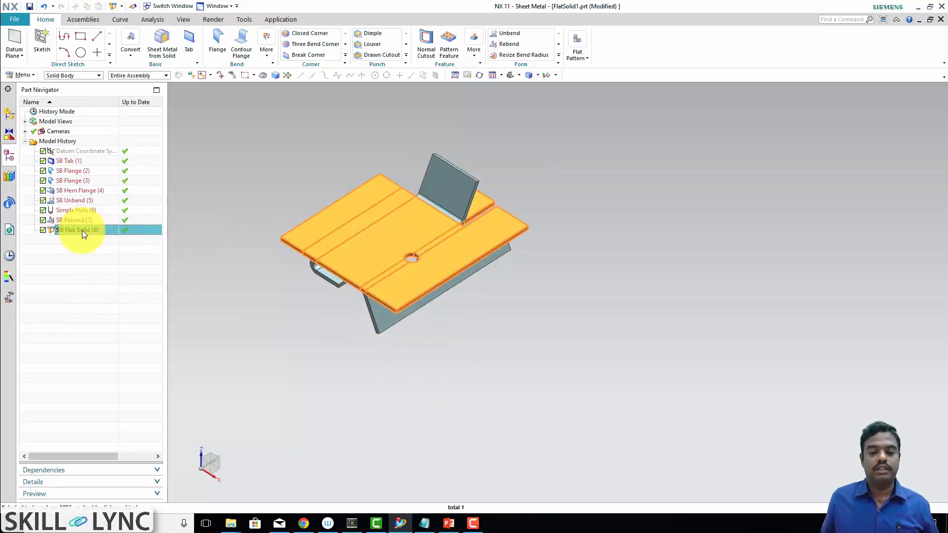
left_click(82, 229)
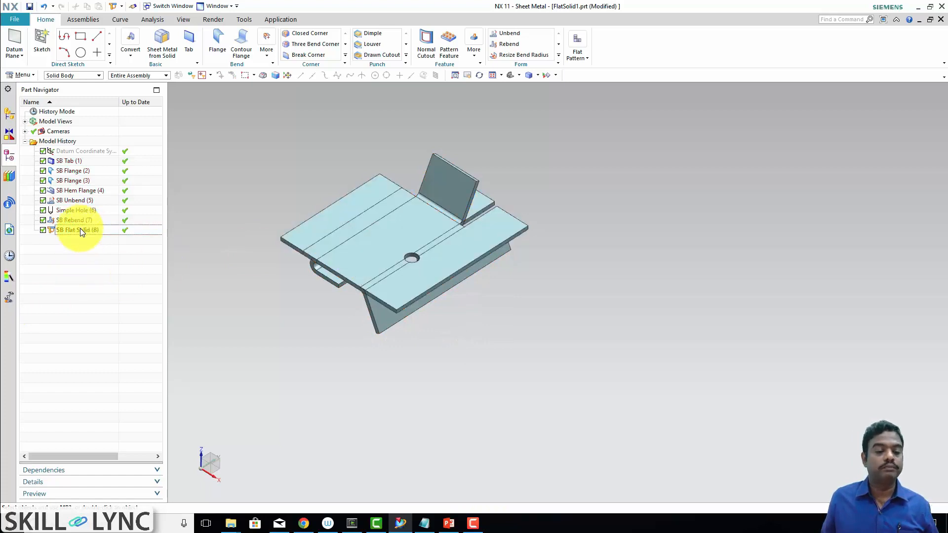
left_click(78, 230)
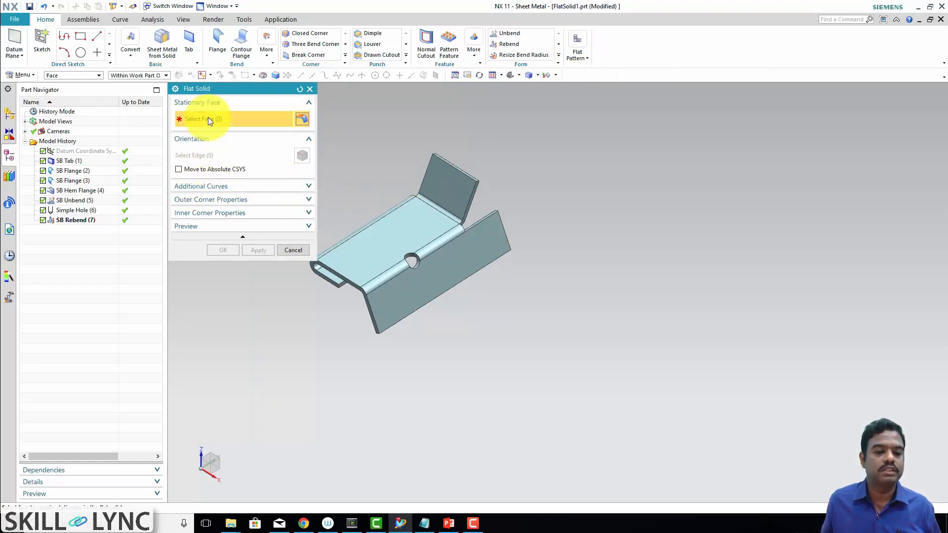
Keep the top face stationary and enable Move to Absolute CSYS, ready for an edge.
left_click(390, 236)
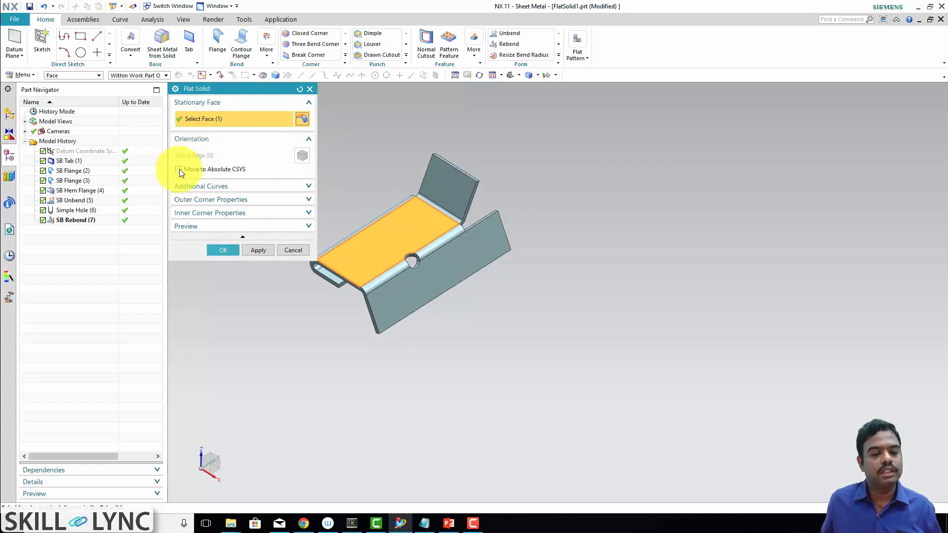
left_click(178, 170)
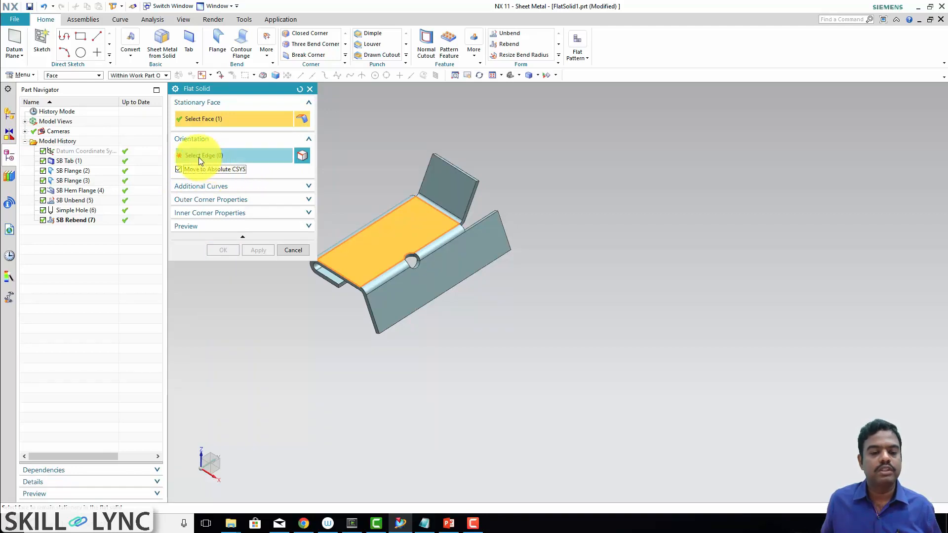
left_click(202, 156)
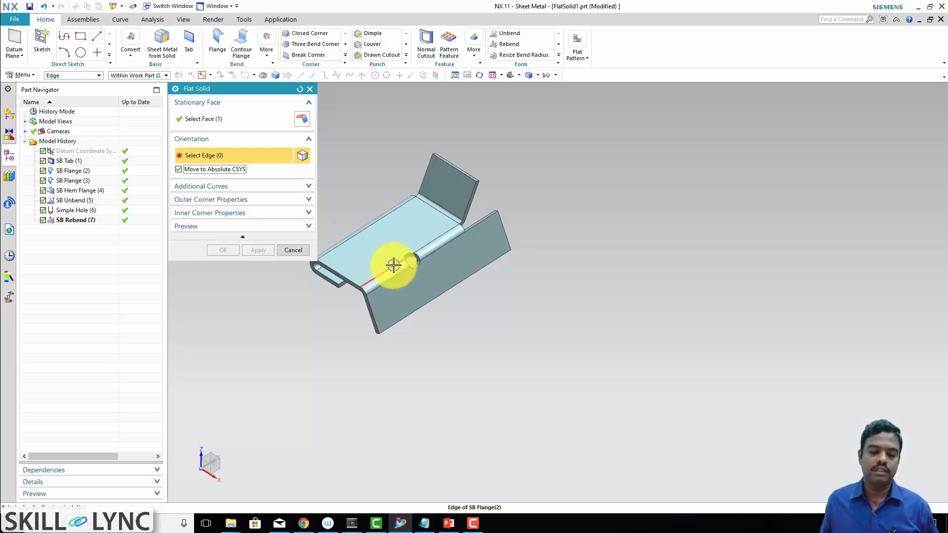
Choose an SB Flange (2) edge as orientation edge, clear it, then pick it again.
left_click(394, 265)
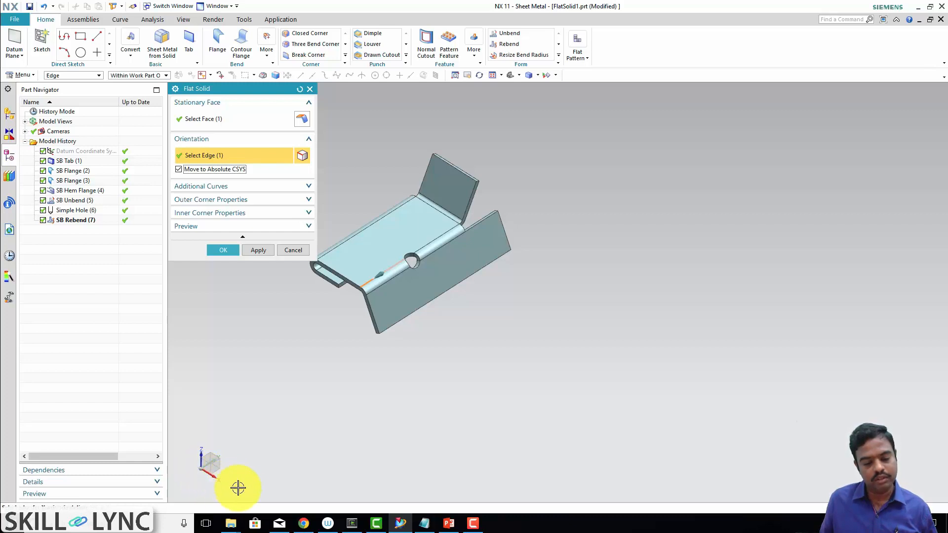
mouse_move(412, 353)
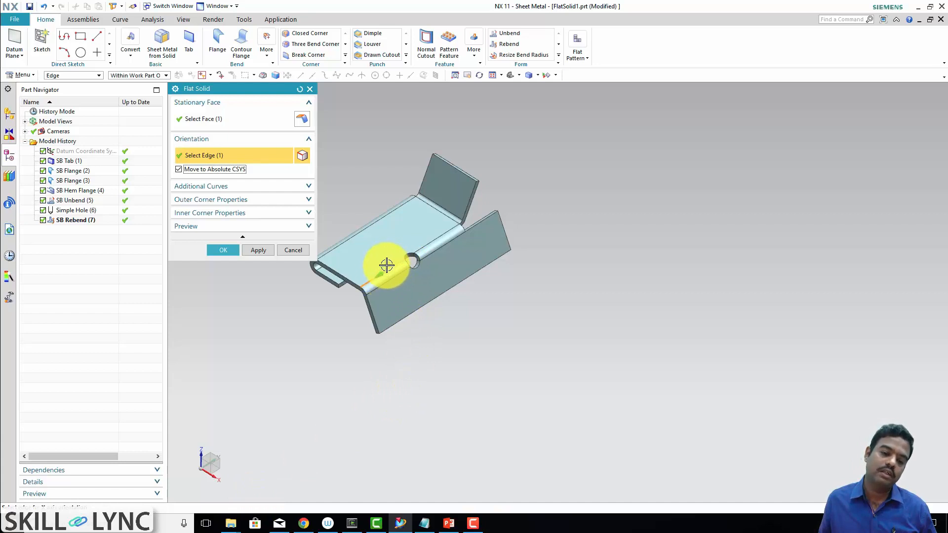
mouse_move(508, 312)
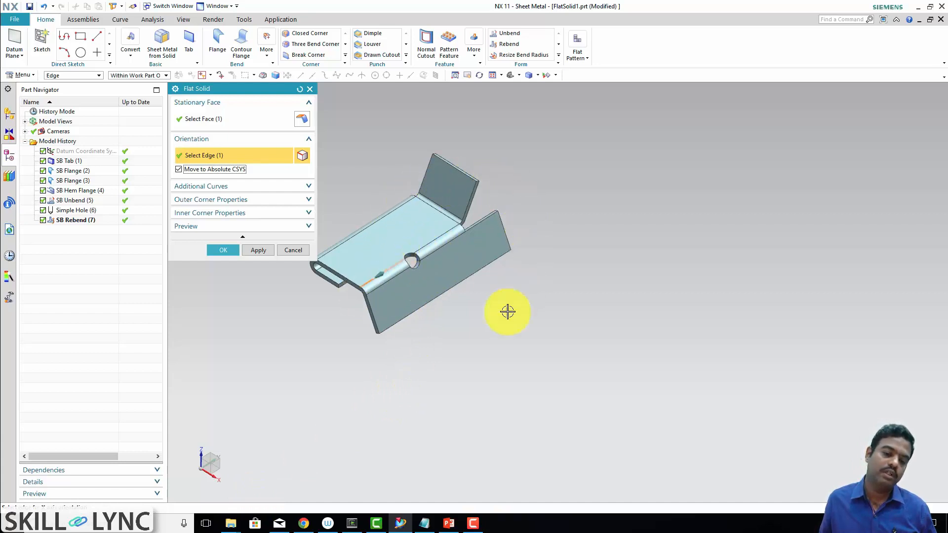
mouse_move(361, 270)
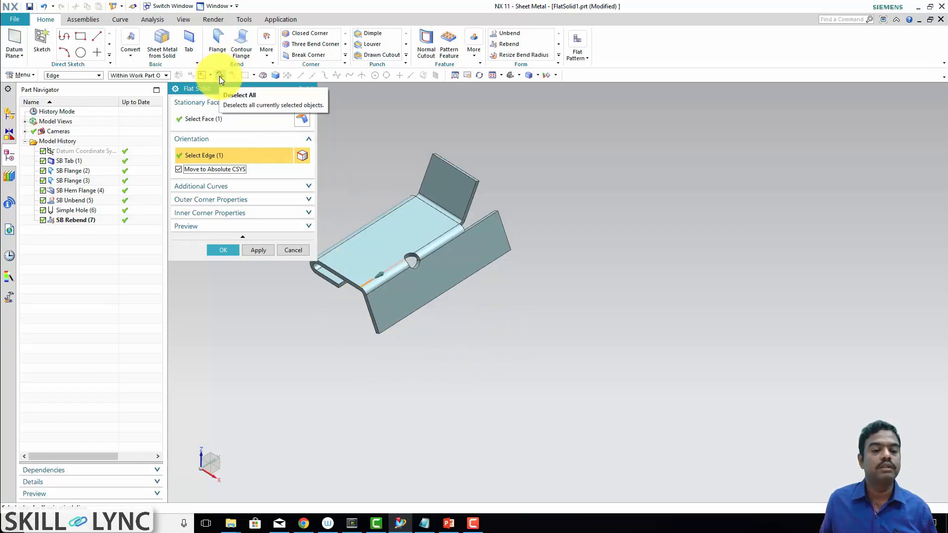
left_click(220, 75)
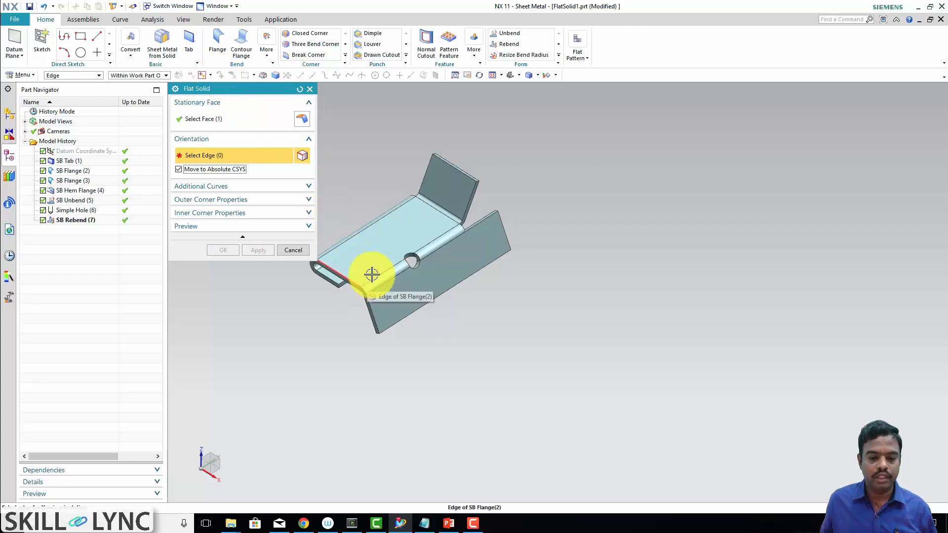
left_click(371, 273)
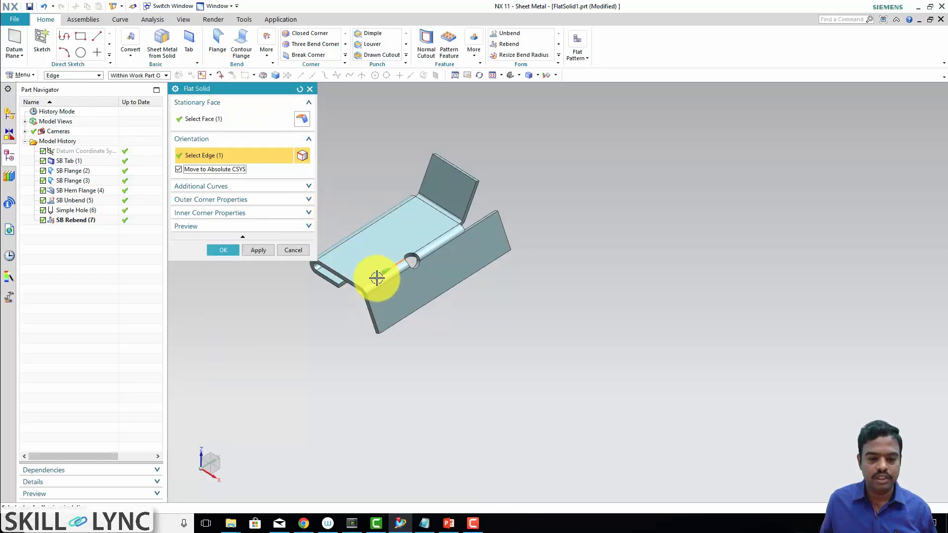